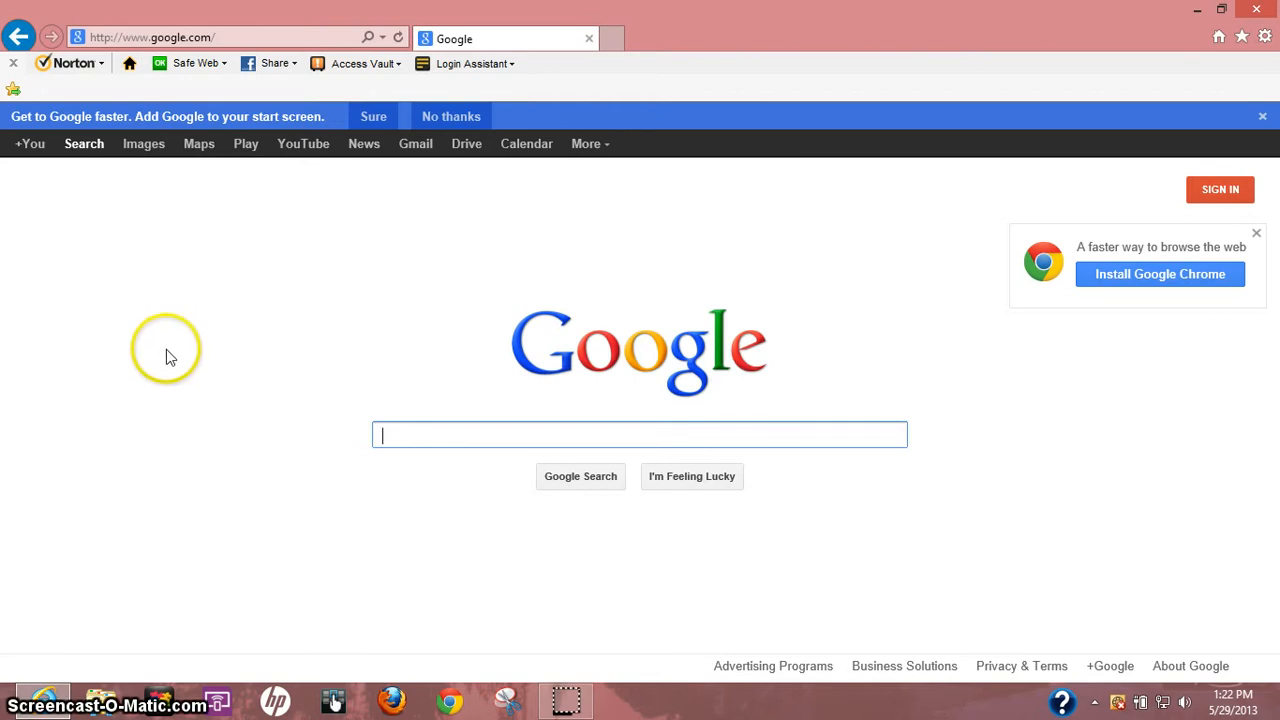
{"action": "mouse_move", "coordinate": [168, 332]}
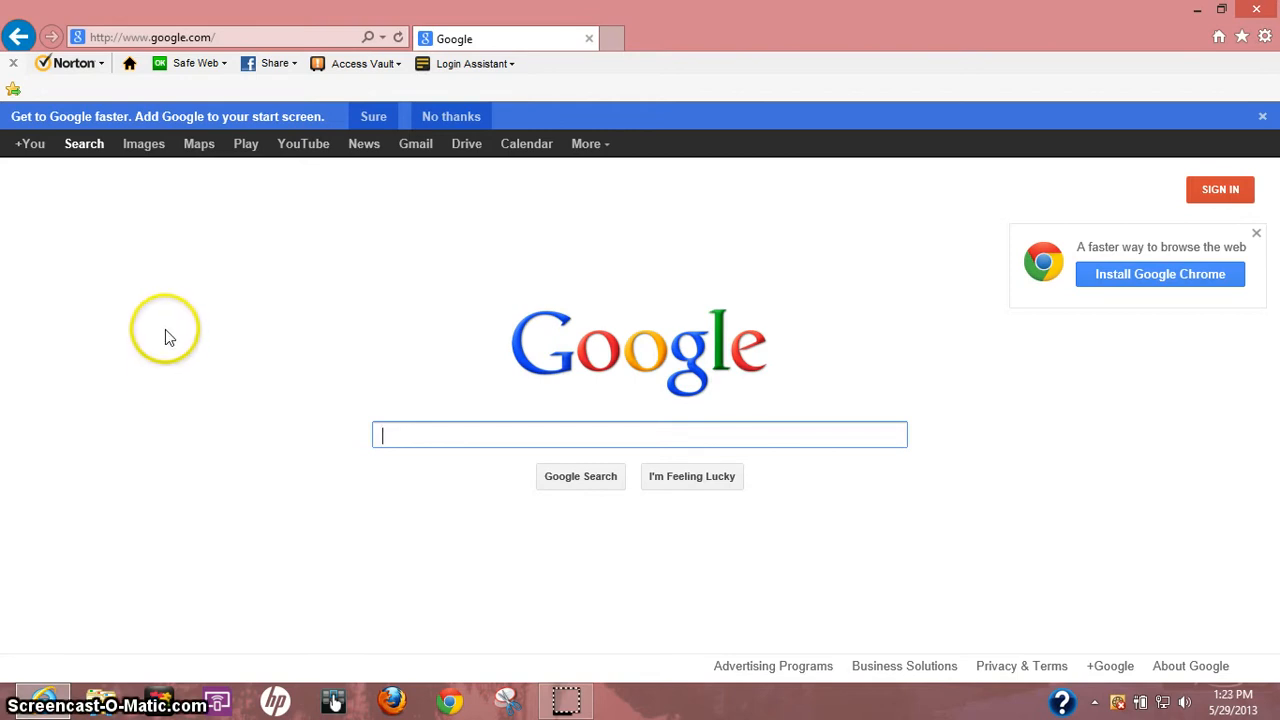
{"action": "mouse_move", "coordinate": [227, 310]}
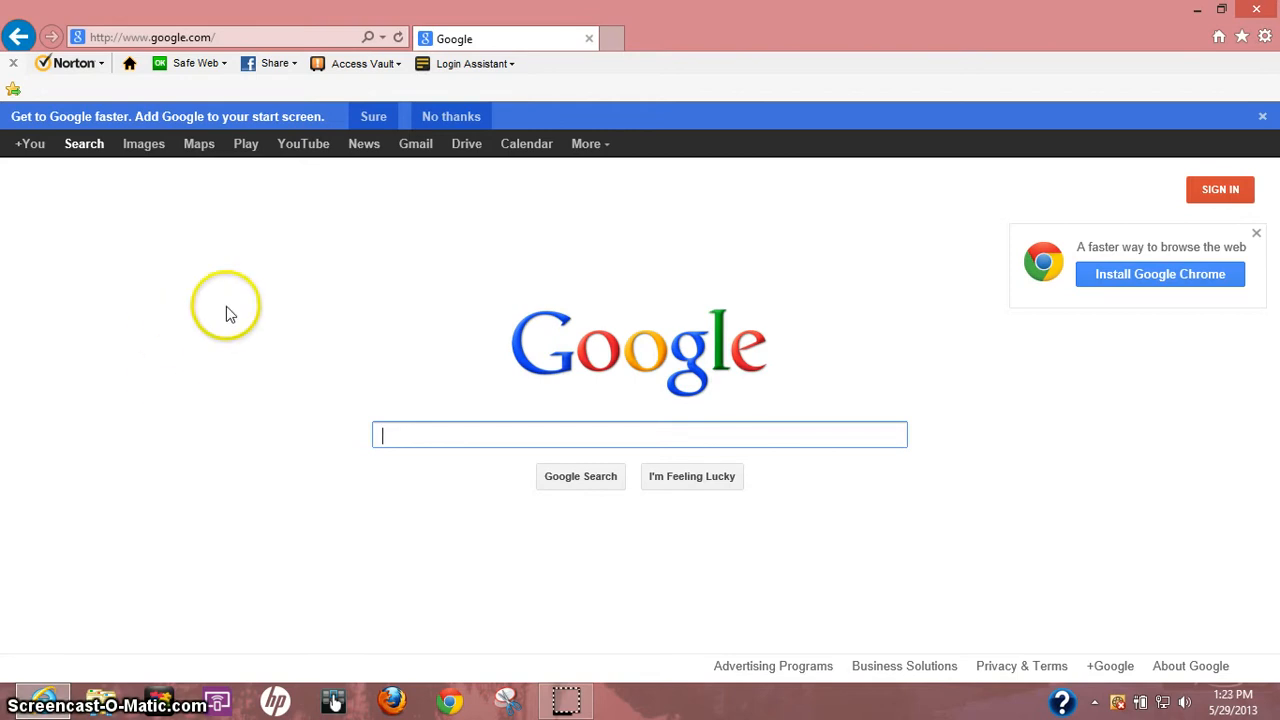
{"action": "mouse_move", "coordinate": [388, 301]}
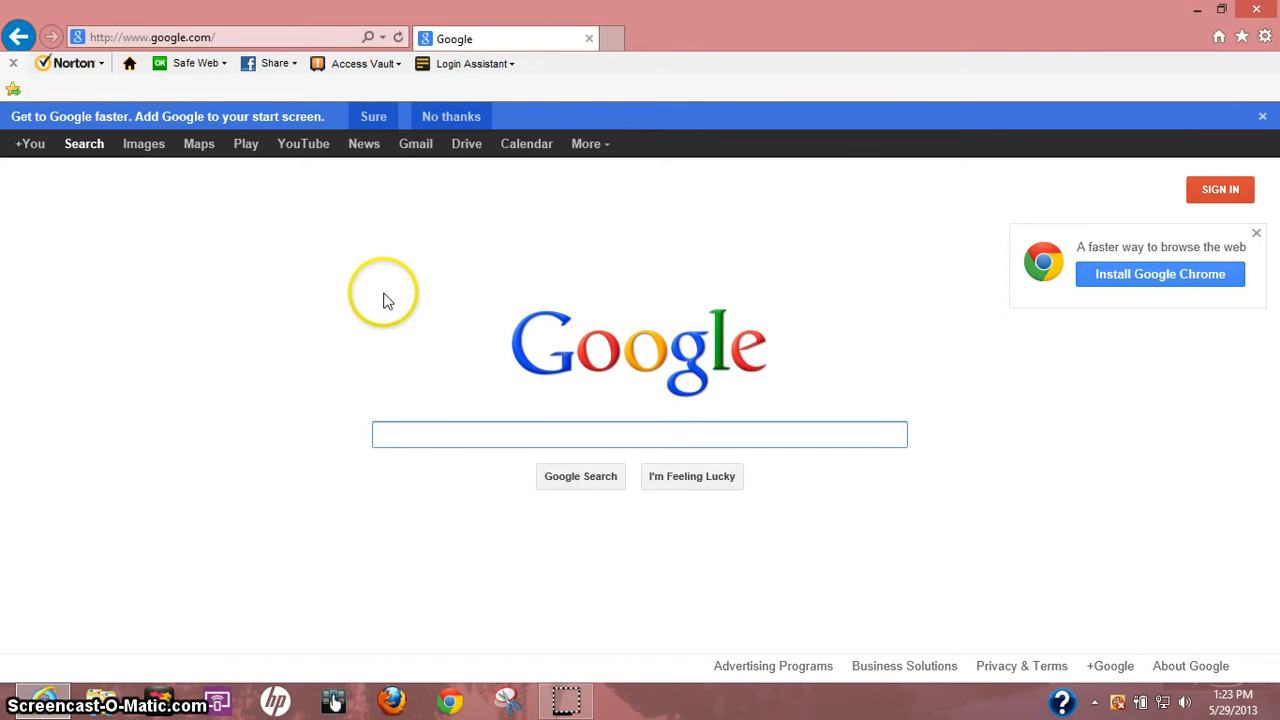
{"action": "mouse_move", "coordinate": [283, 290]}
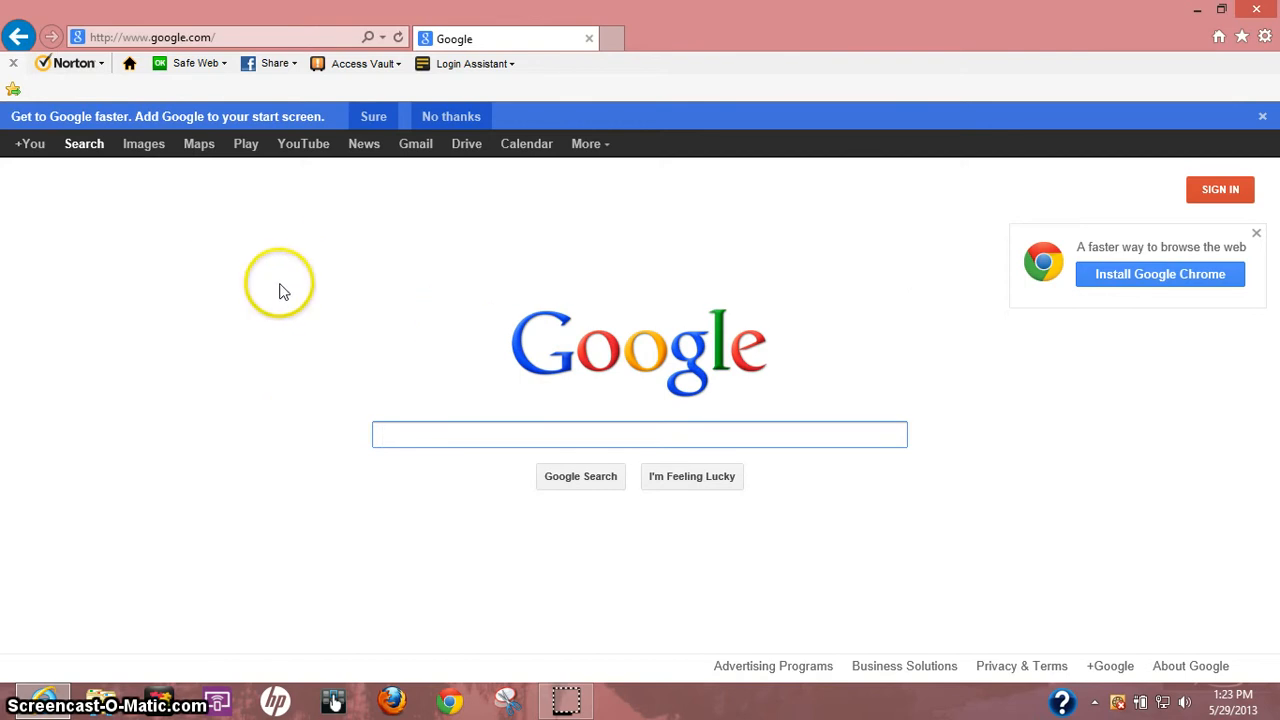
{"action": "mouse_move", "coordinate": [331, 356]}
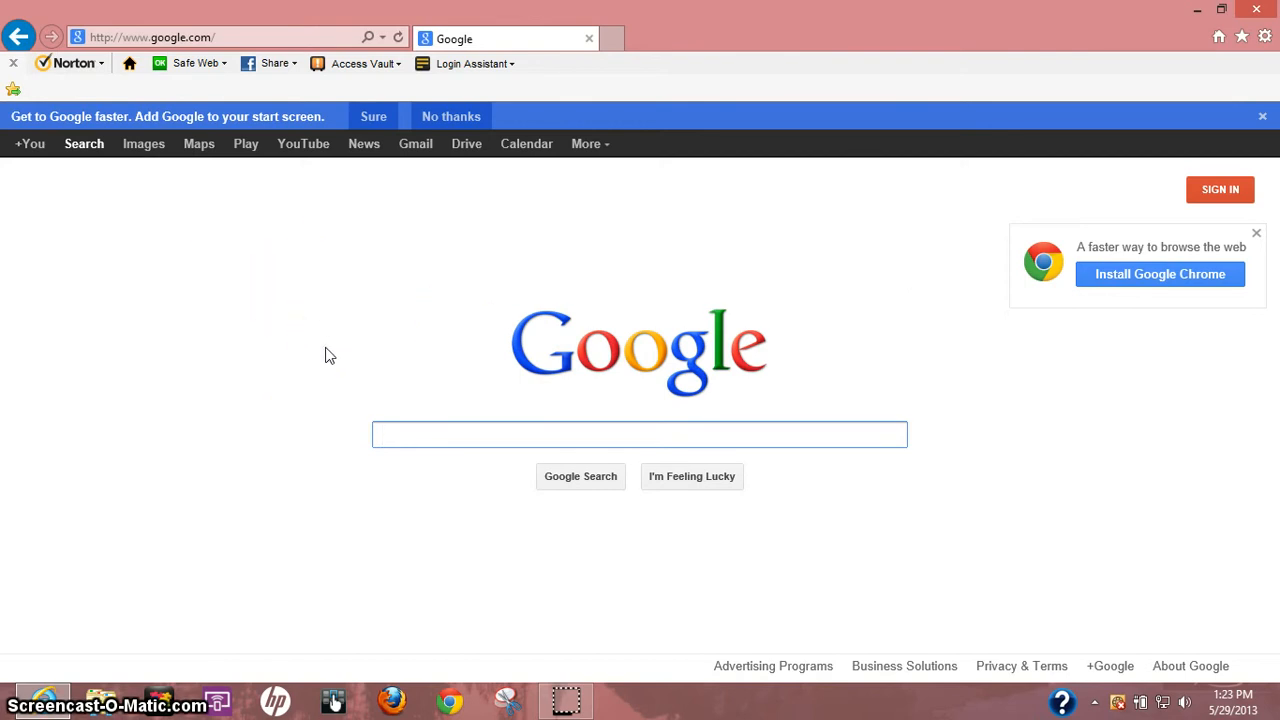
Load google.com in Internet Explorer to reach the Google Accounts sign-in page
{"action": "left_click", "coordinate": [345, 355]}
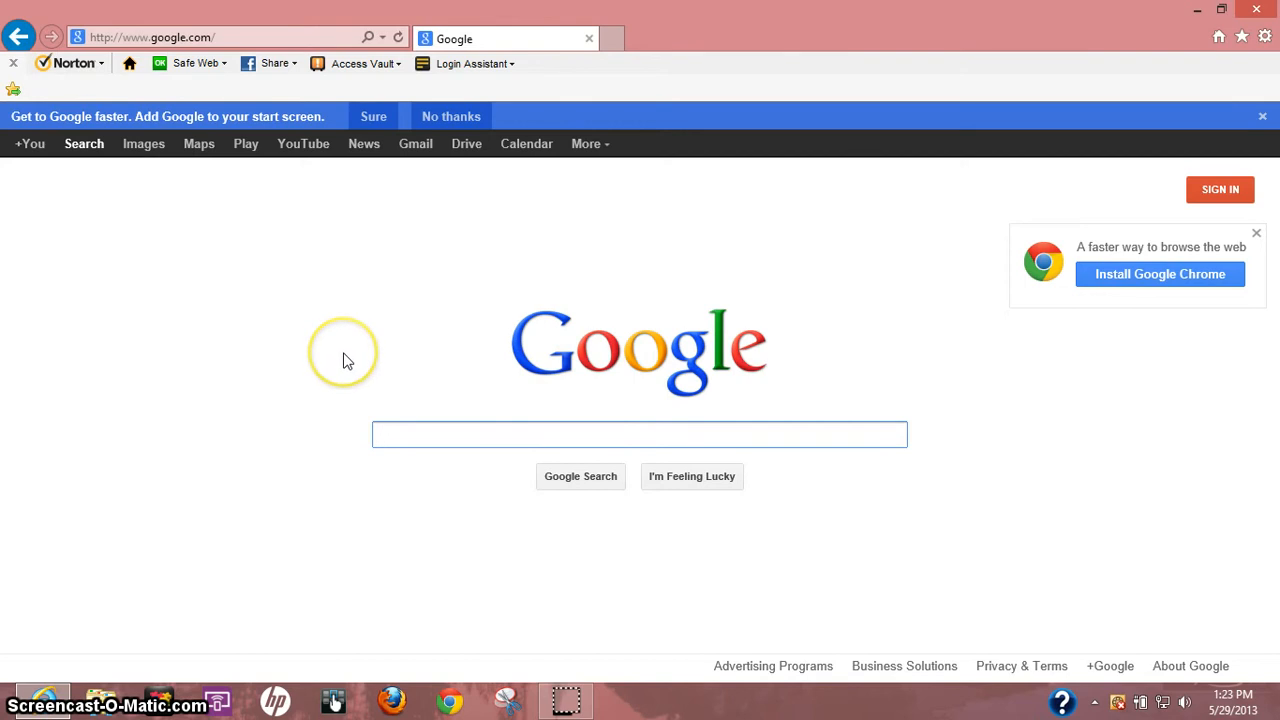
{"action": "mouse_move", "coordinate": [308, 490]}
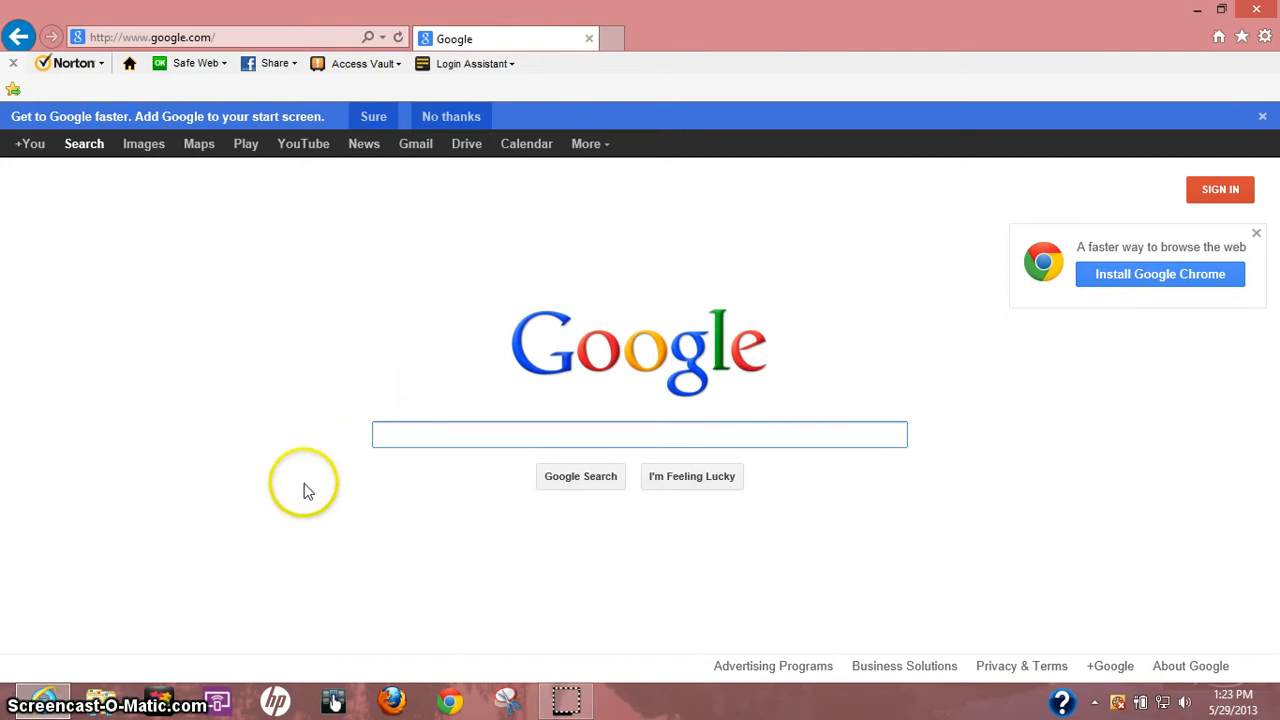
{"action": "mouse_move", "coordinate": [248, 350]}
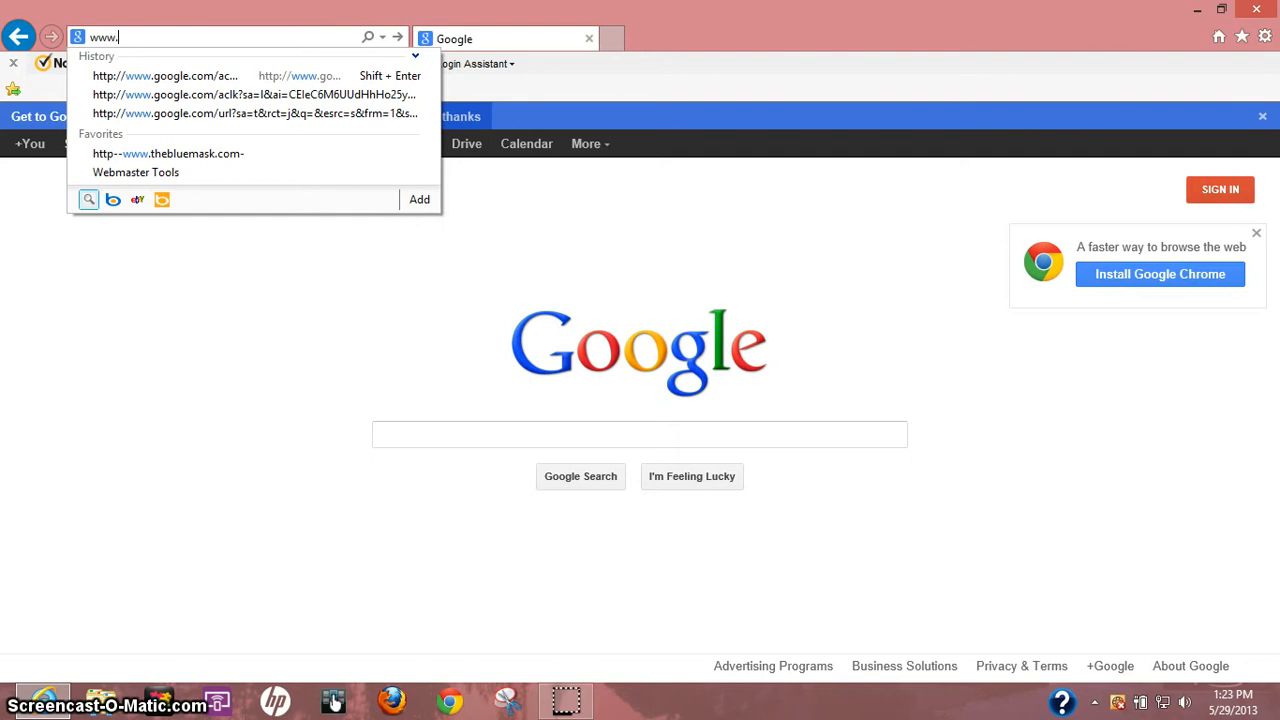
{"action": "type", "text": "google.com/Login?continue="}
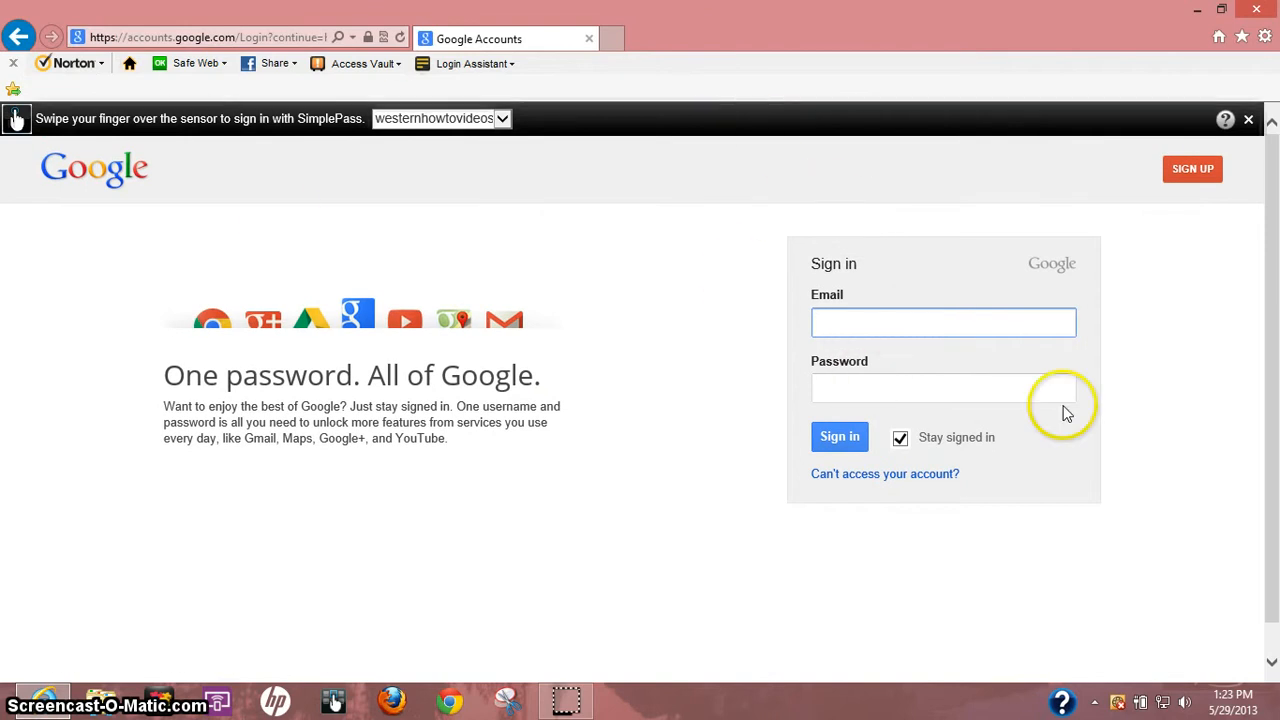
{"action": "left_click", "coordinate": [943, 321]}
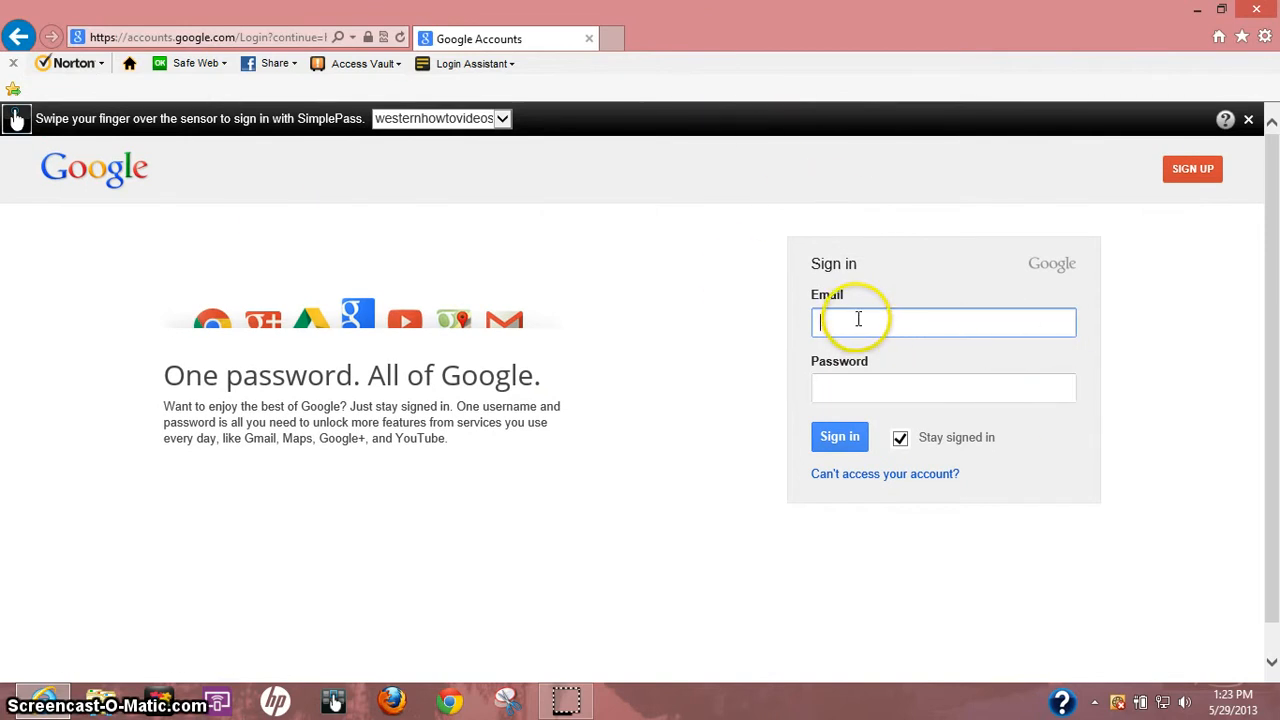
{"action": "mouse_move", "coordinate": [620, 358]}
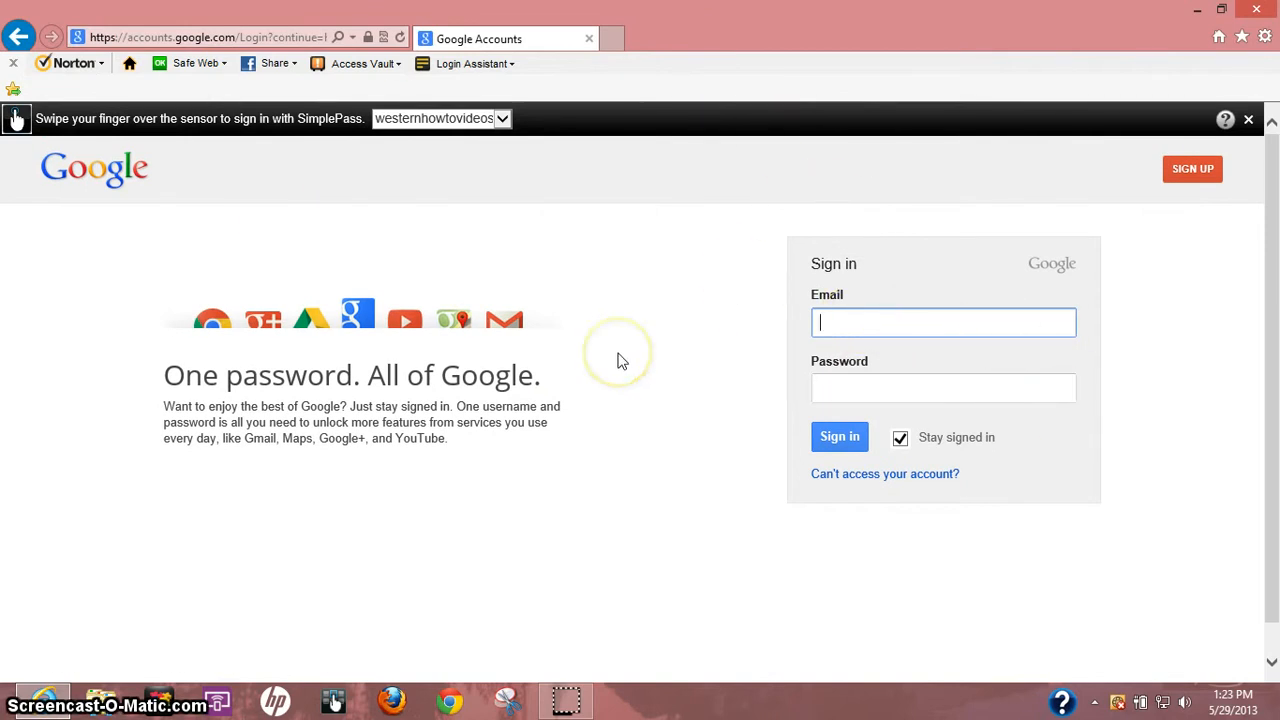
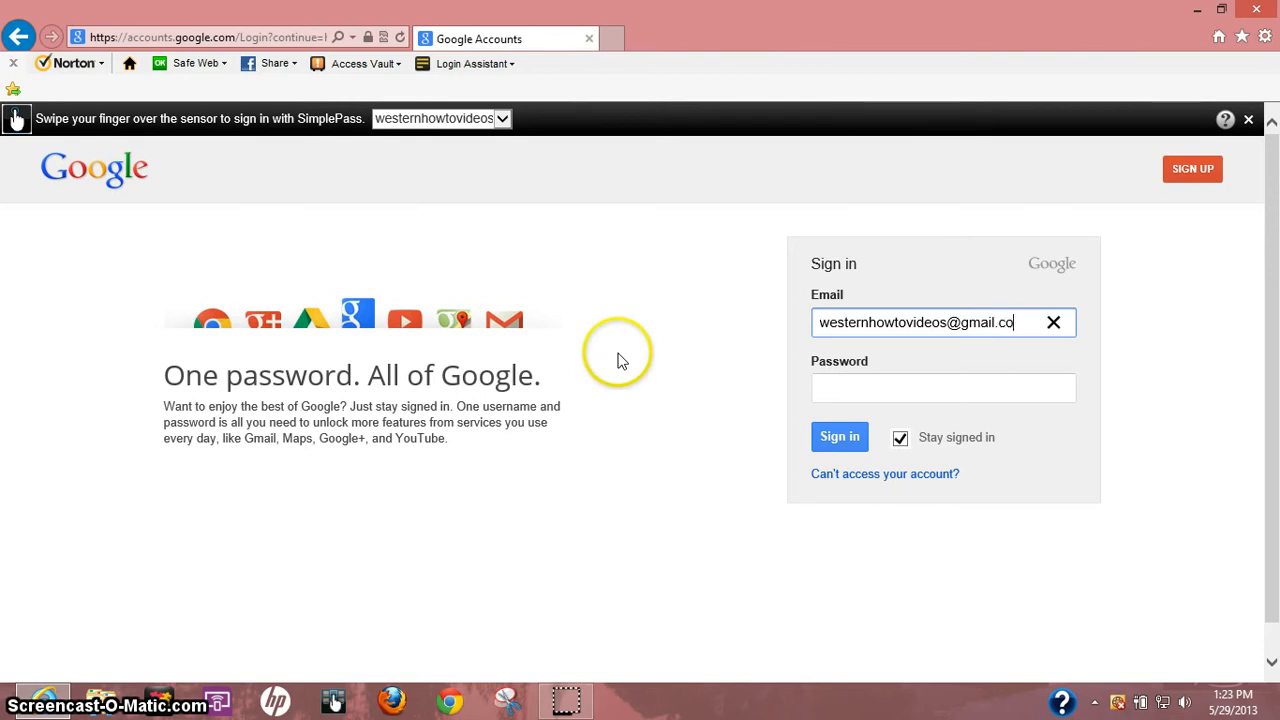
{"action": "left_click", "coordinate": [943, 388]}
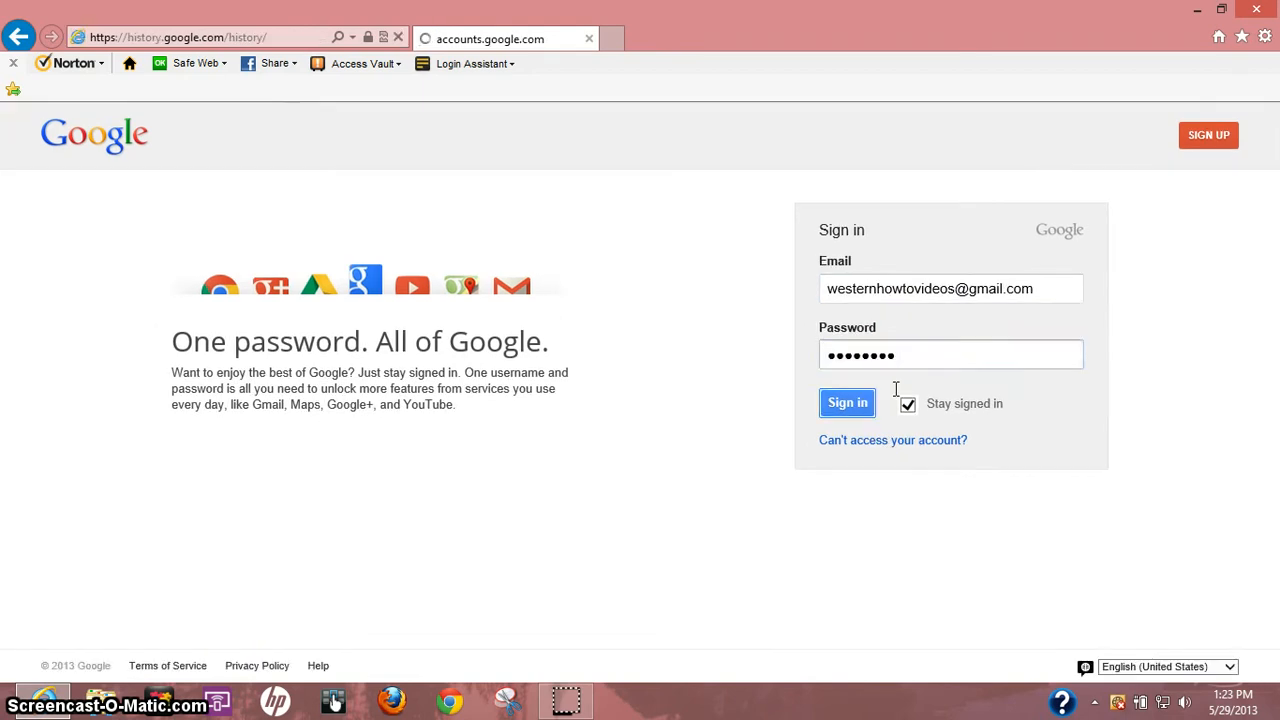
{"action": "left_click", "coordinate": [847, 402]}
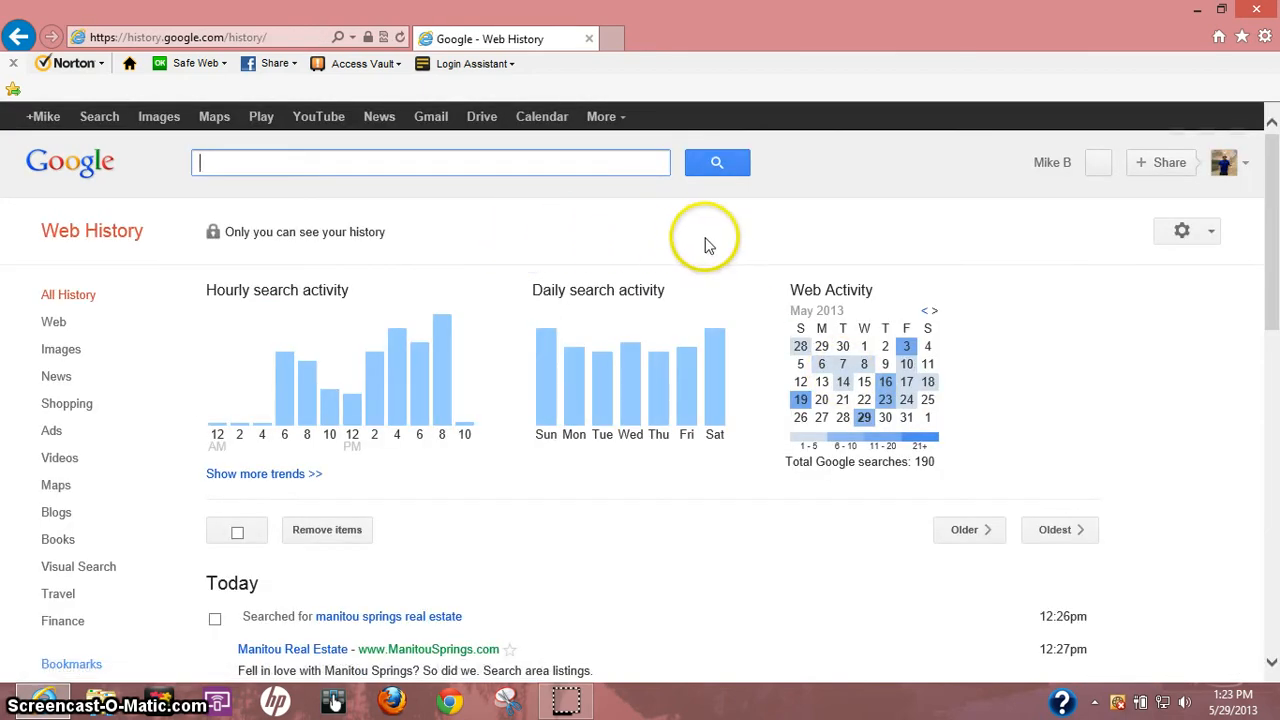
{"action": "scroll", "scroll_direction": "down", "scroll_amount": 3}
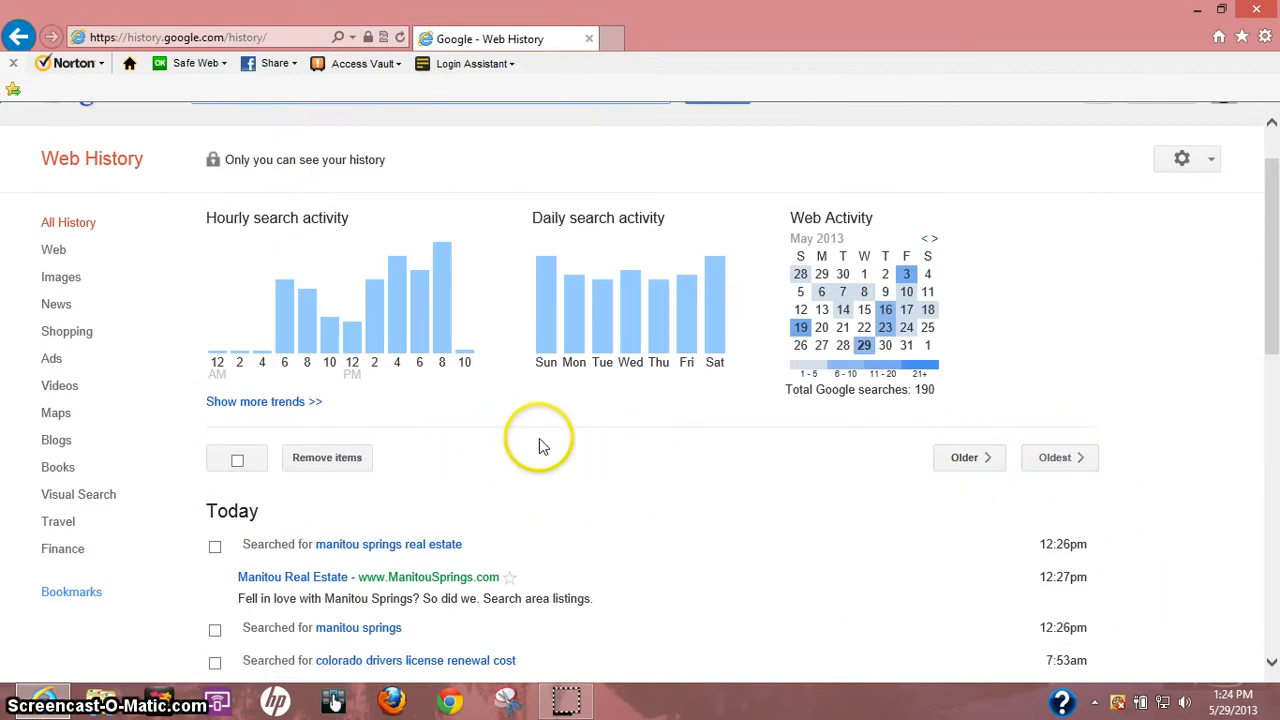
{"action": "mouse_move", "coordinate": [578, 440]}
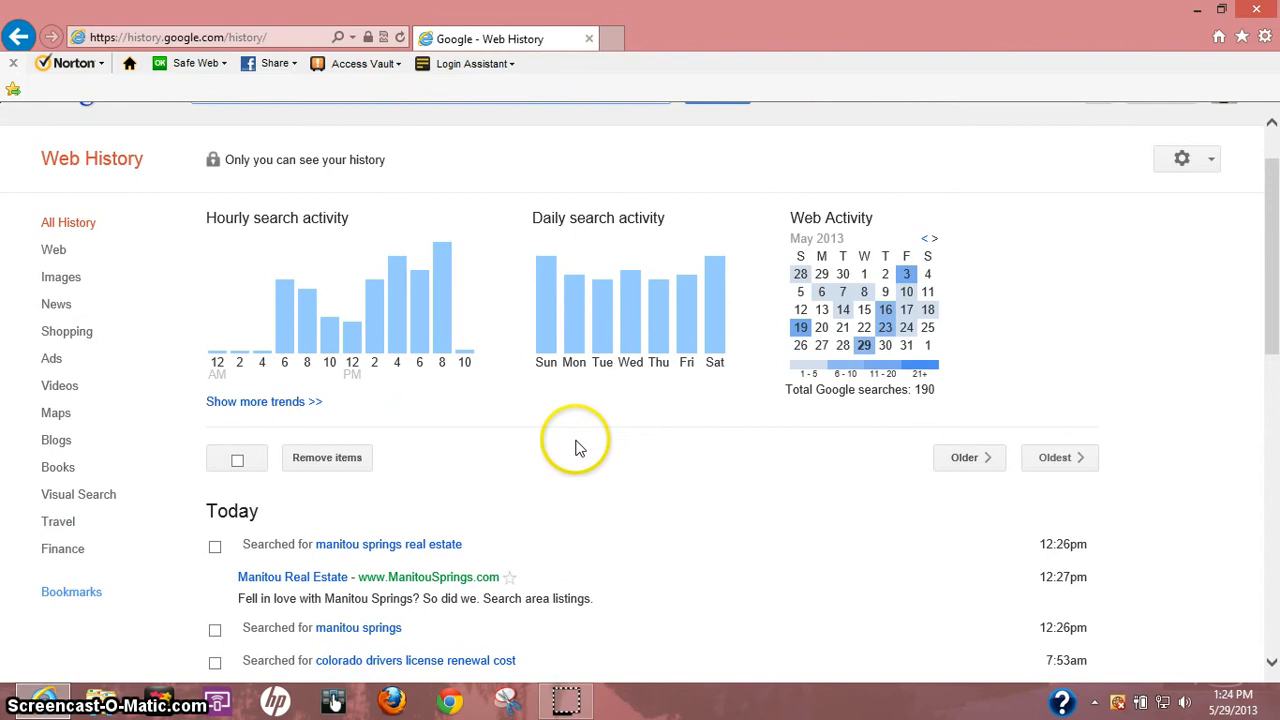
{"action": "mouse_move", "coordinate": [207, 557]}
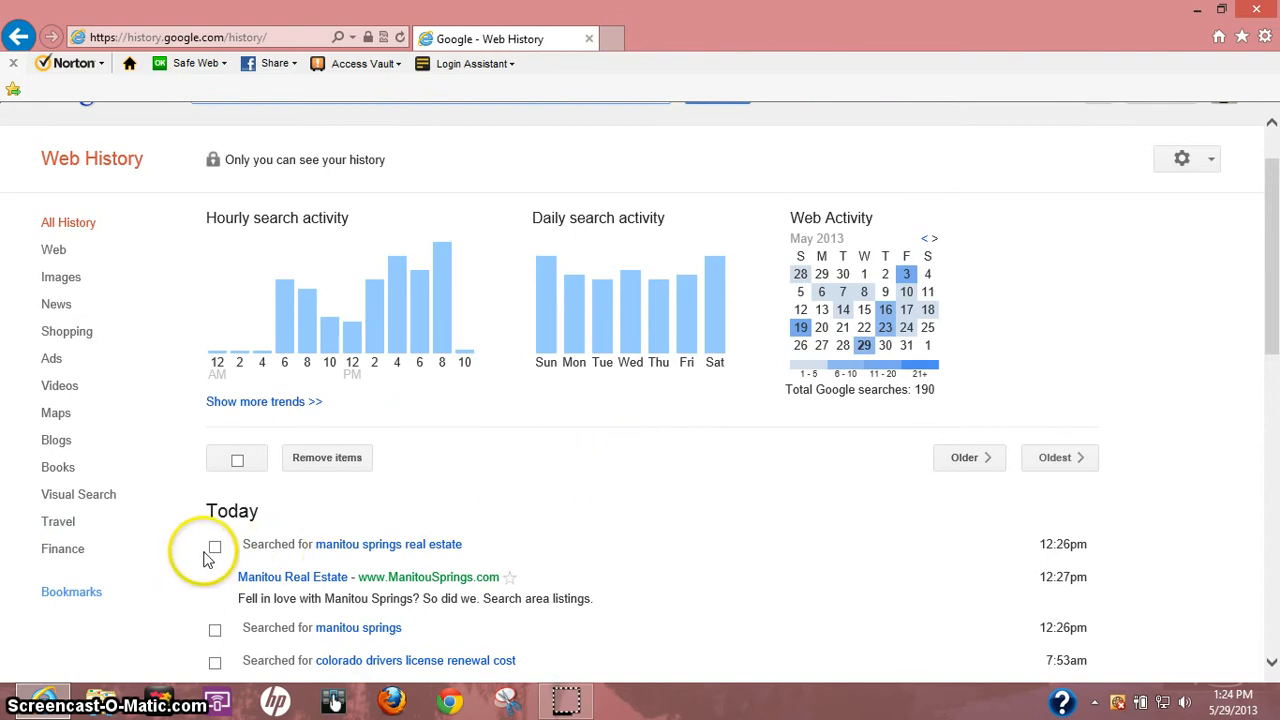
Check and remove the manitou springs real estate search, dropping the total to 189
{"action": "left_click", "coordinate": [215, 544]}
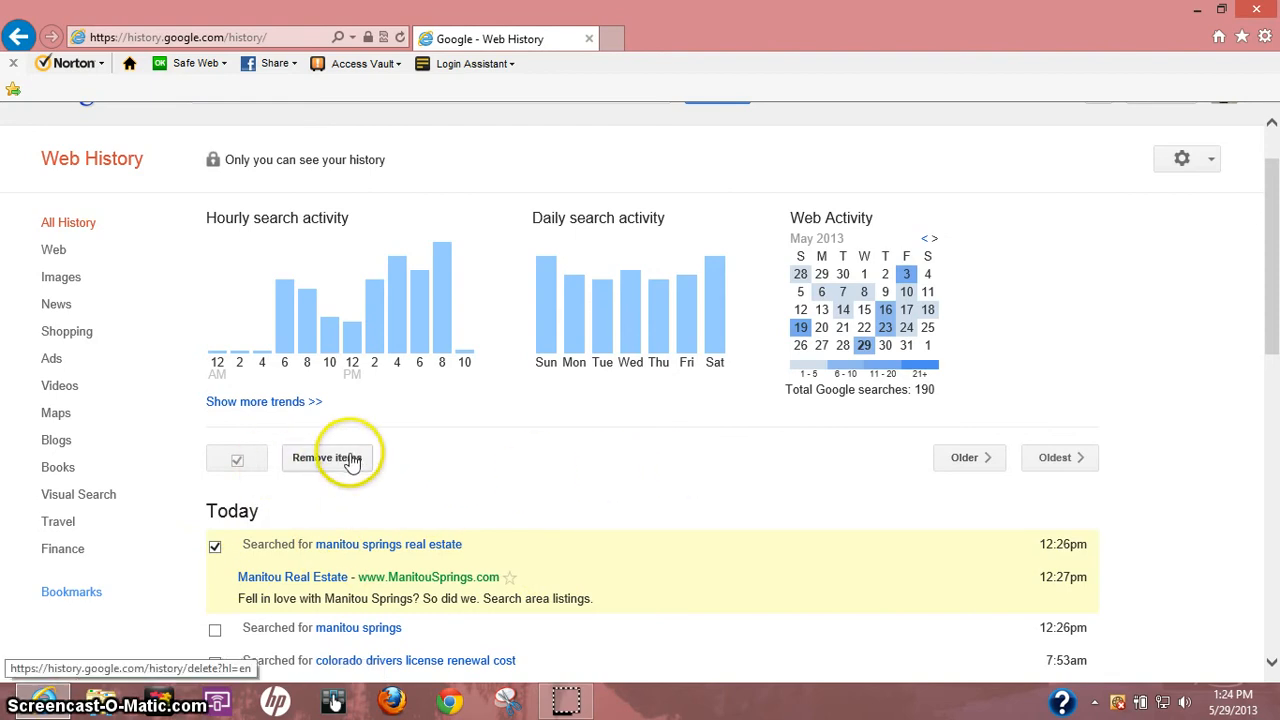
{"action": "left_click", "coordinate": [327, 457]}
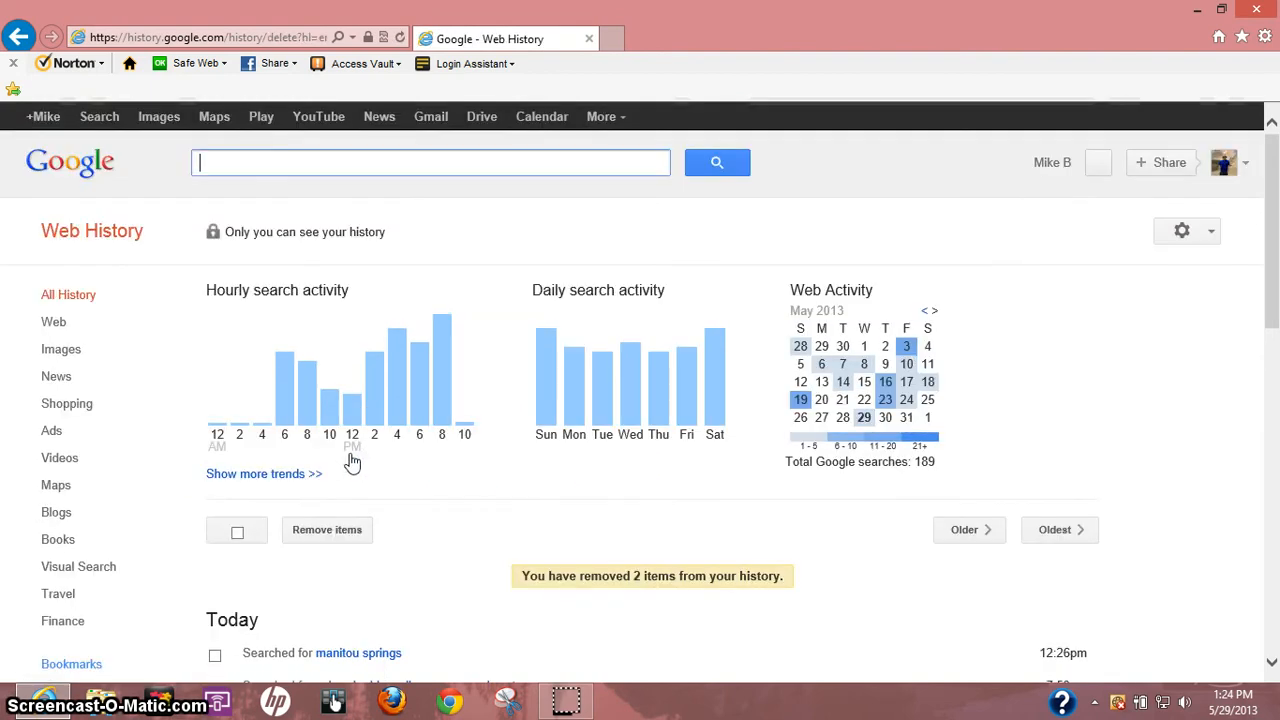
{"action": "scroll", "scroll_direction": "down", "scroll_amount": 3}
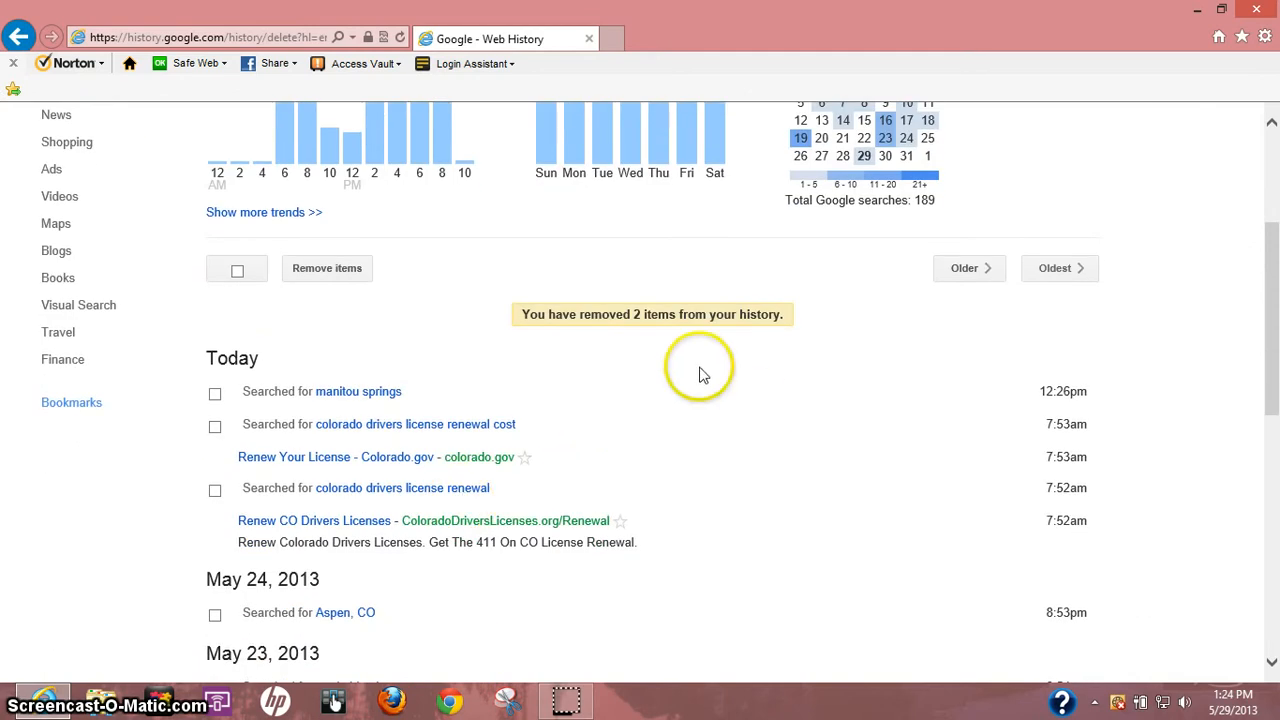
{"action": "scroll", "scroll_direction": "down", "scroll_amount": 3}
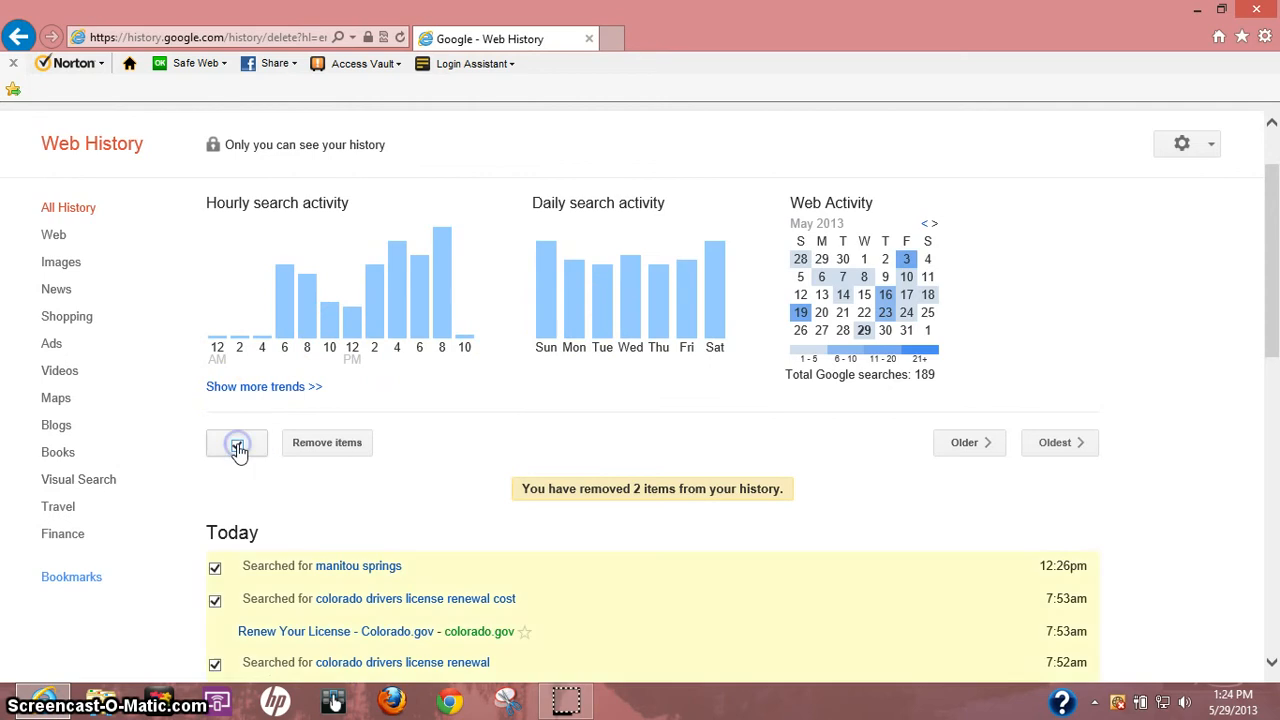
Remove the 27 checked items so Today is empty and the total reads 179
{"action": "scroll", "scroll_direction": "down", "scroll_amount": 3}
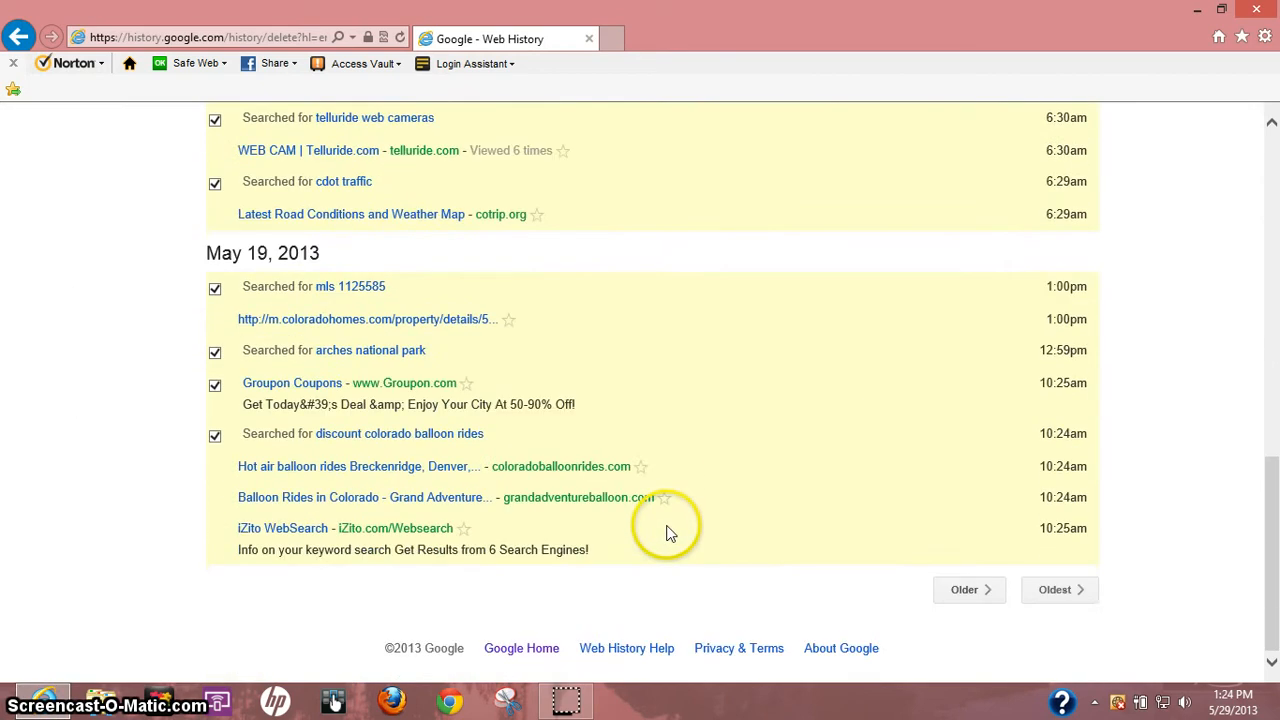
{"action": "left_click", "coordinate": [327, 528]}
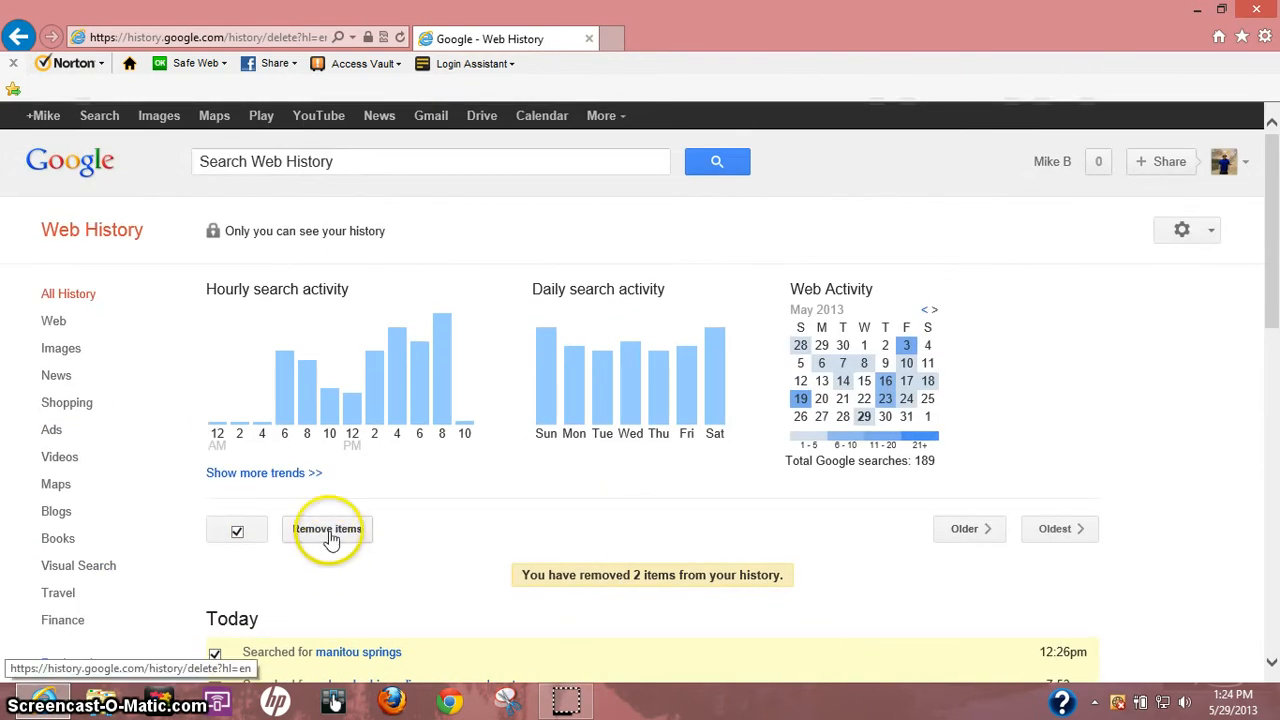
{"action": "left_click", "coordinate": [327, 529]}
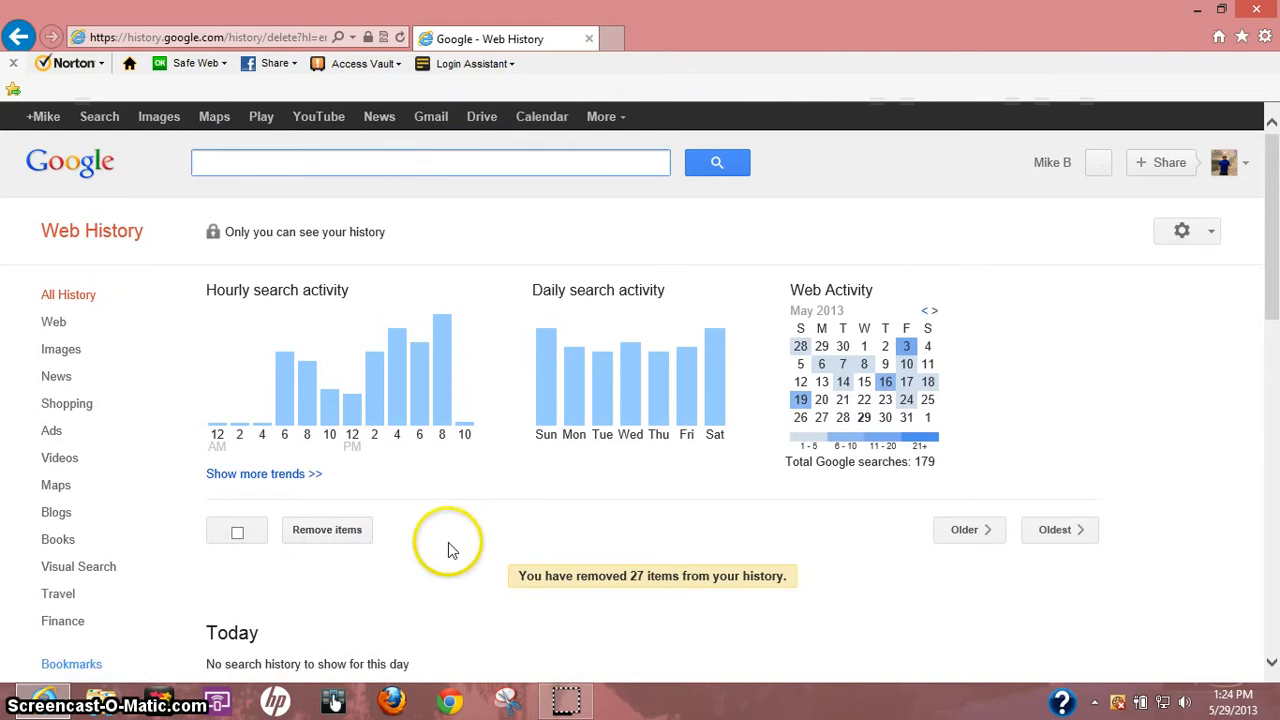
{"action": "scroll", "scroll_direction": "down", "scroll_amount": 3}
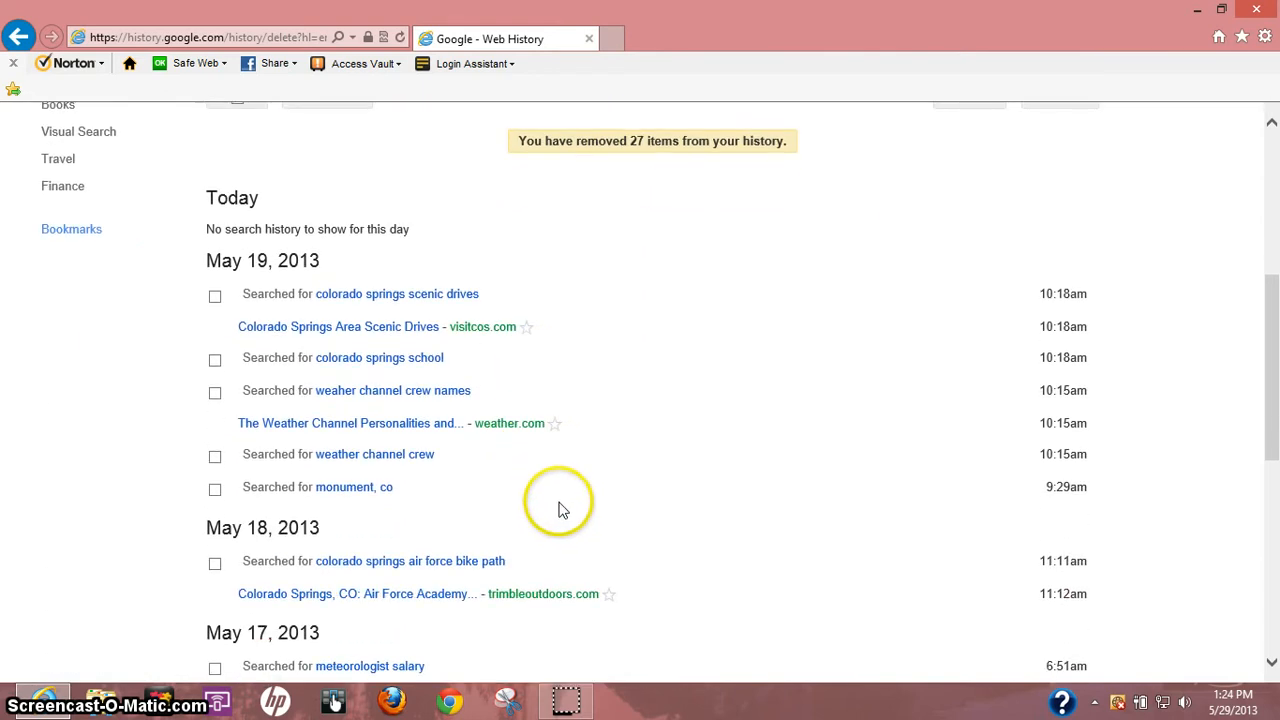
{"action": "scroll", "scroll_direction": "down", "scroll_amount": 3}
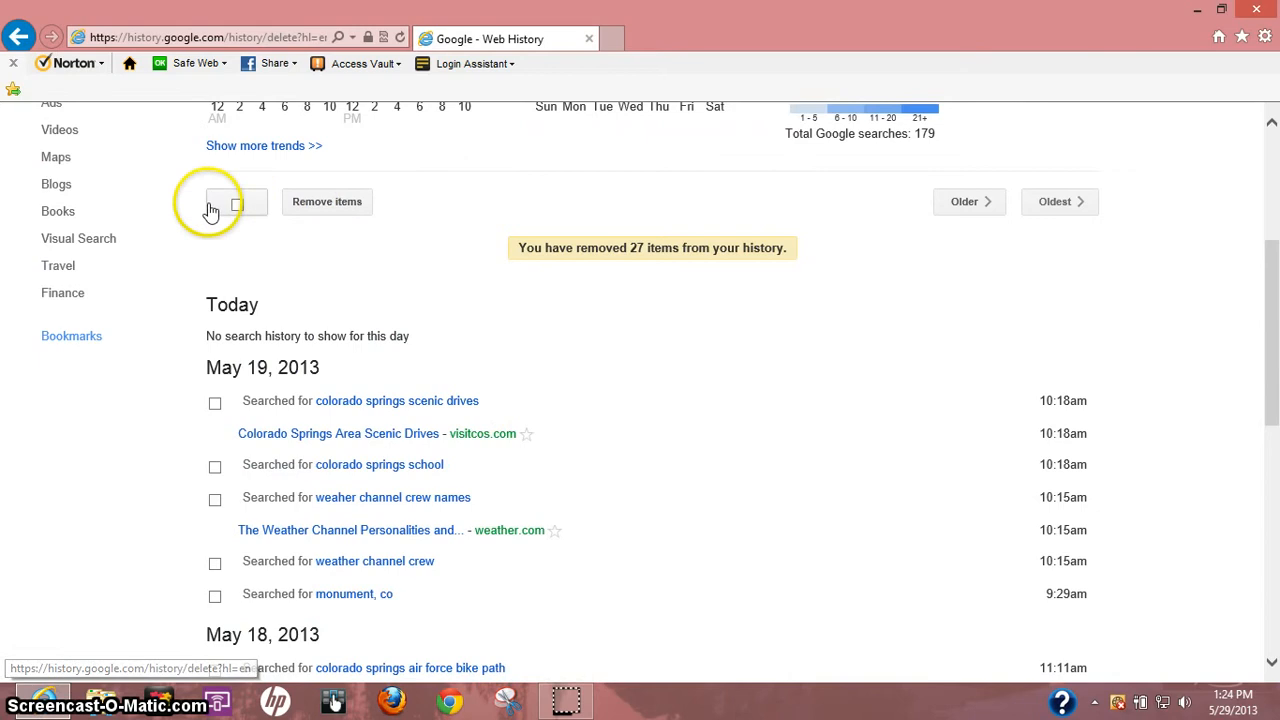
Select all items on the page and remove the batch of 22, leaving 168
{"action": "left_click", "coordinate": [237, 202]}
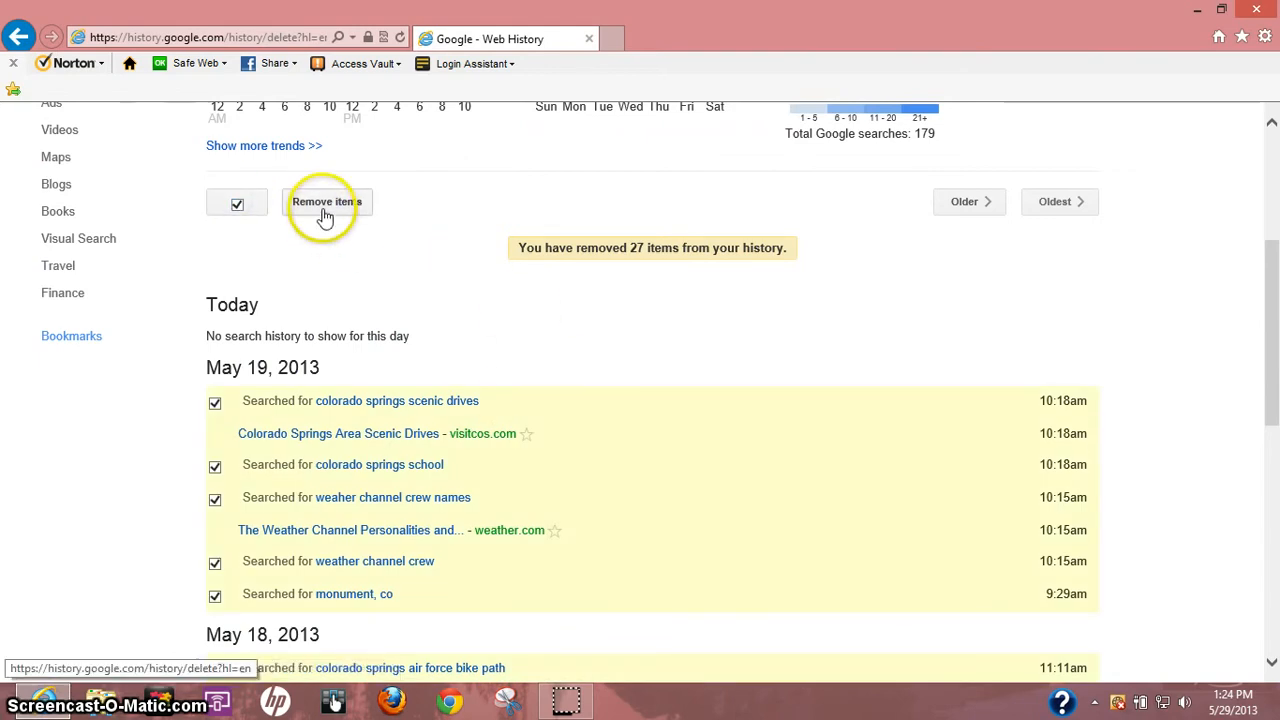
{"action": "left_click", "coordinate": [327, 201]}
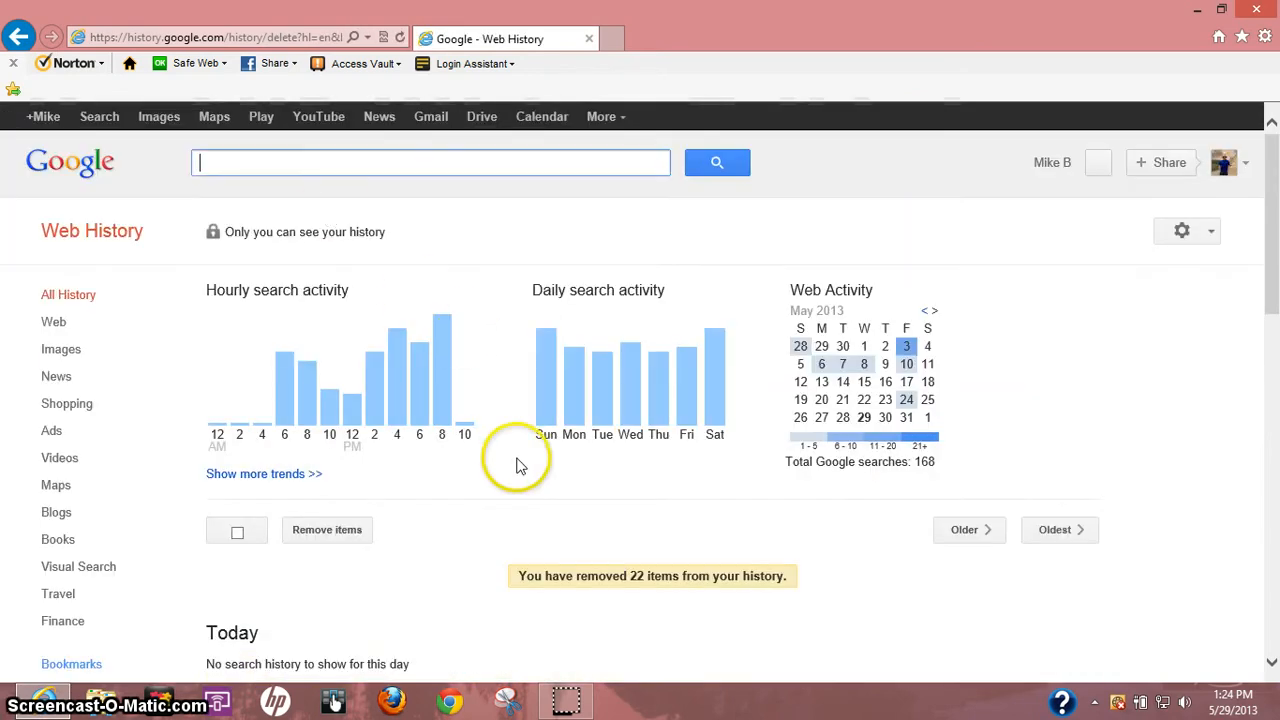
{"action": "scroll", "scroll_direction": "down", "scroll_amount": 3}
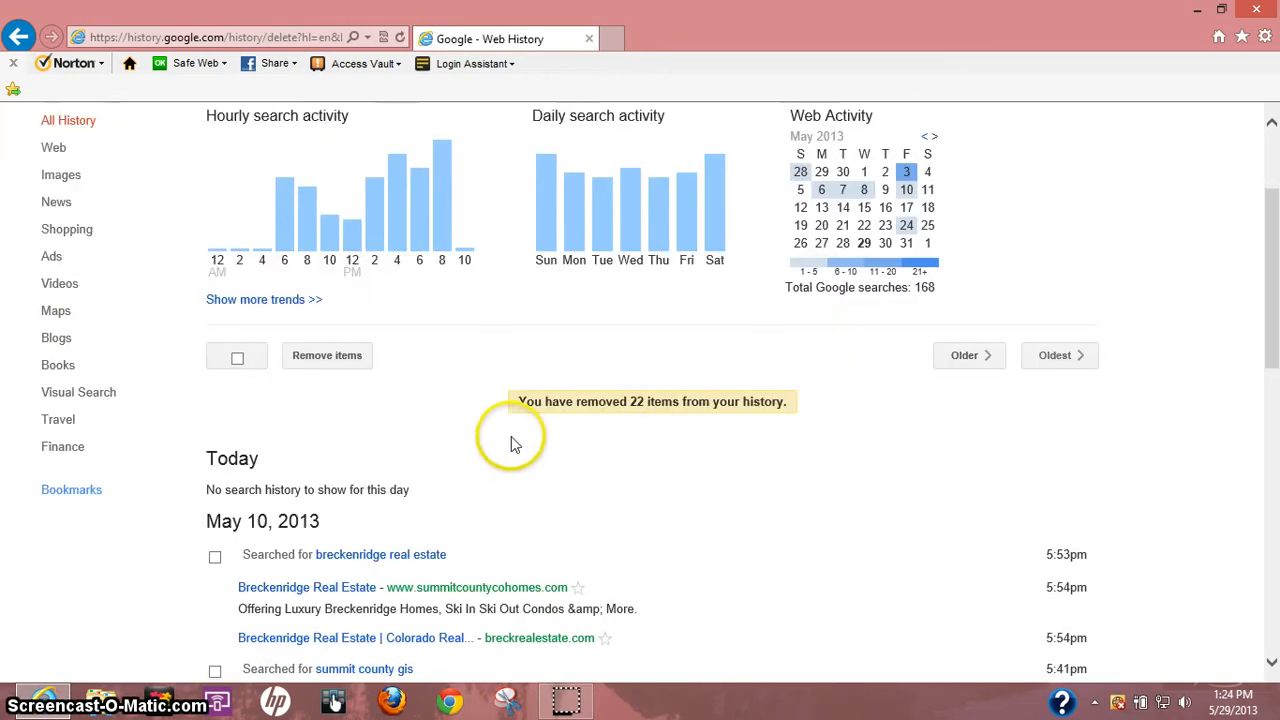
{"action": "scroll", "scroll_direction": "down", "scroll_amount": 3}
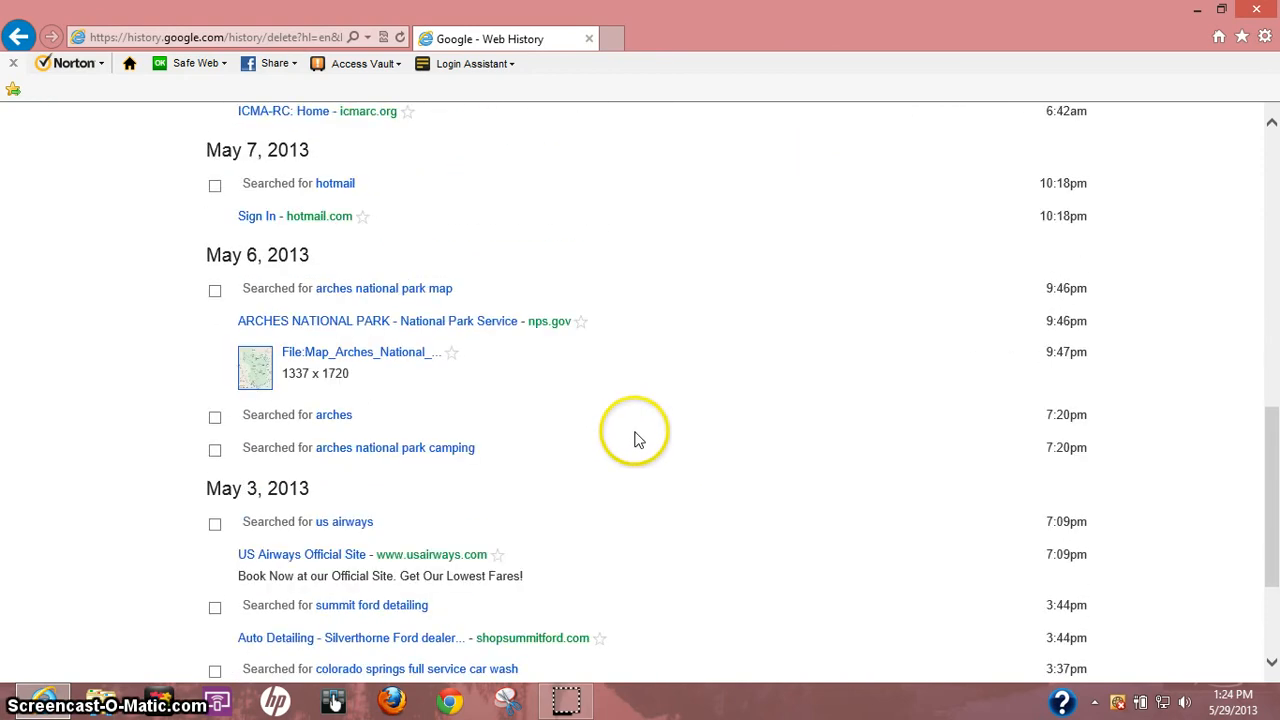
{"action": "left_click", "coordinate": [326, 355]}
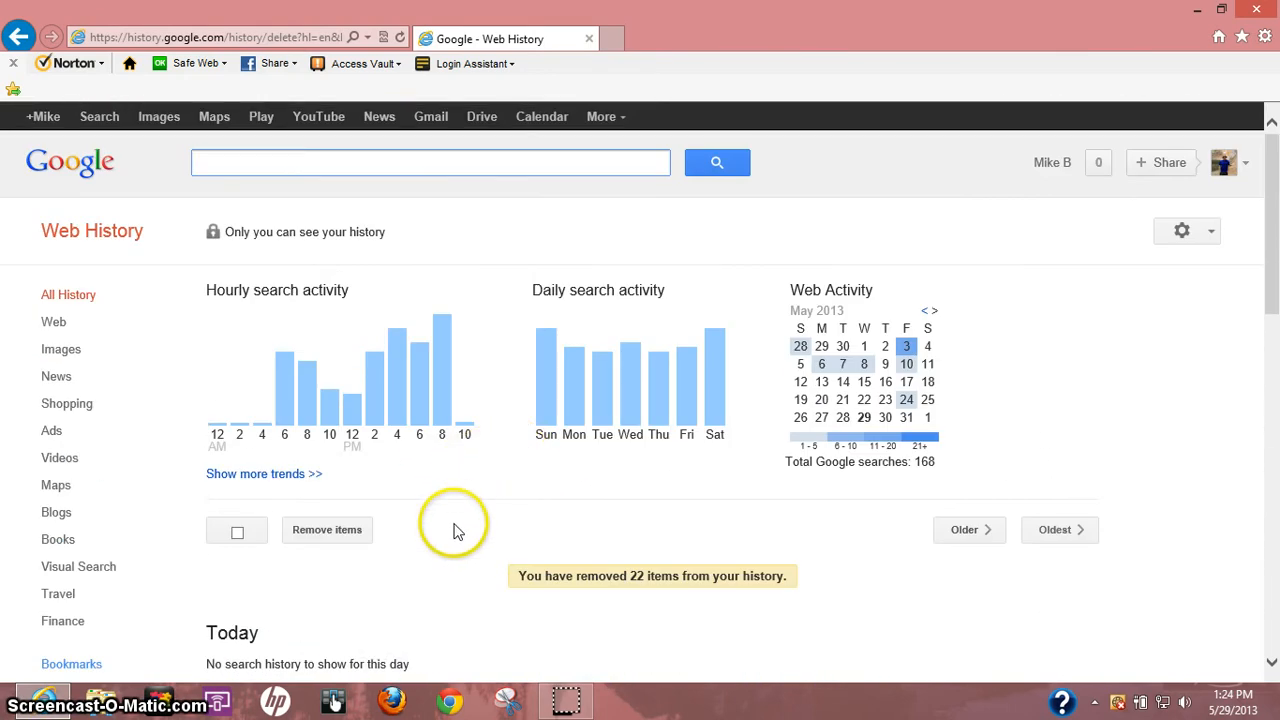
{"action": "mouse_move", "coordinate": [468, 512]}
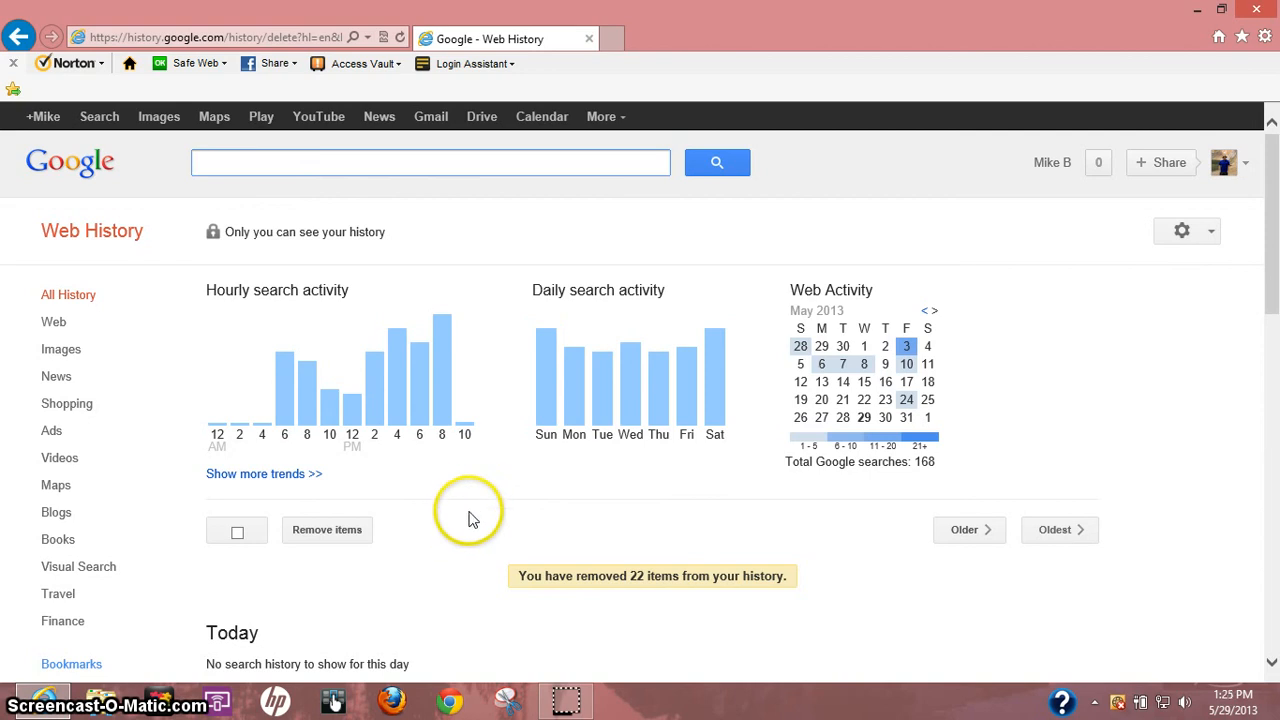
{"action": "mouse_move", "coordinate": [476, 516]}
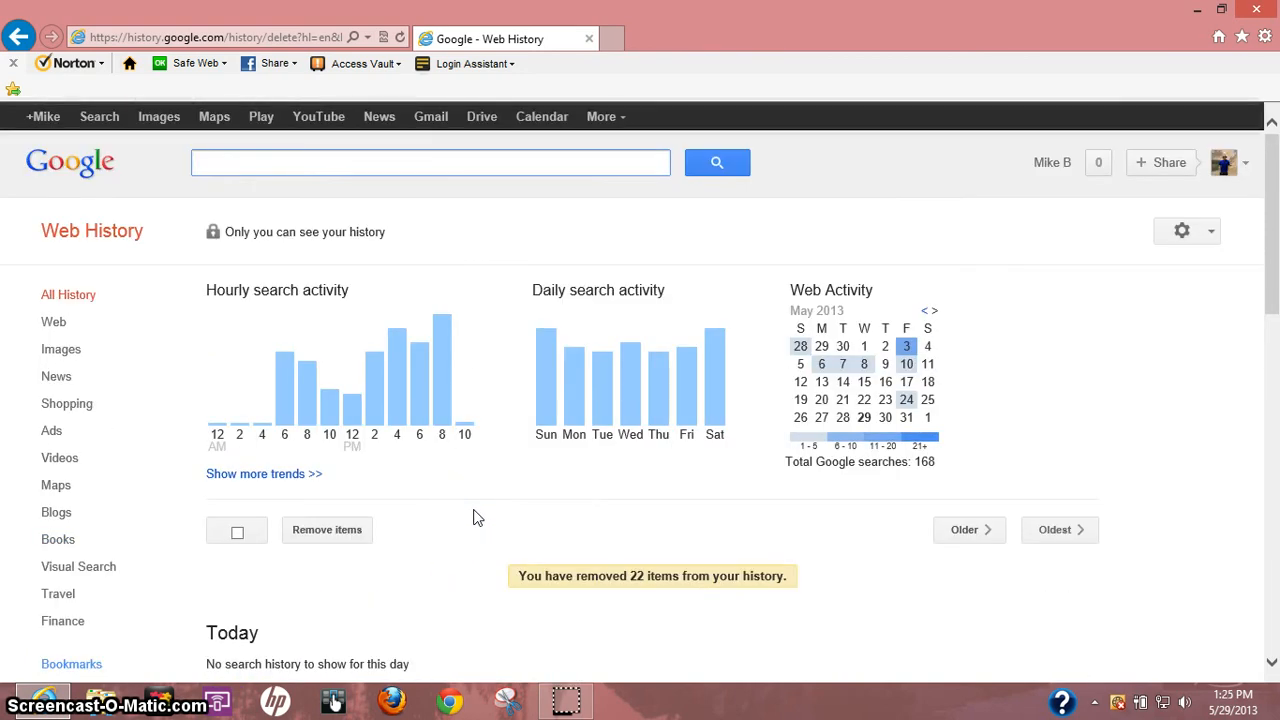
{"action": "scroll", "scroll_direction": "down", "scroll_amount": 3}
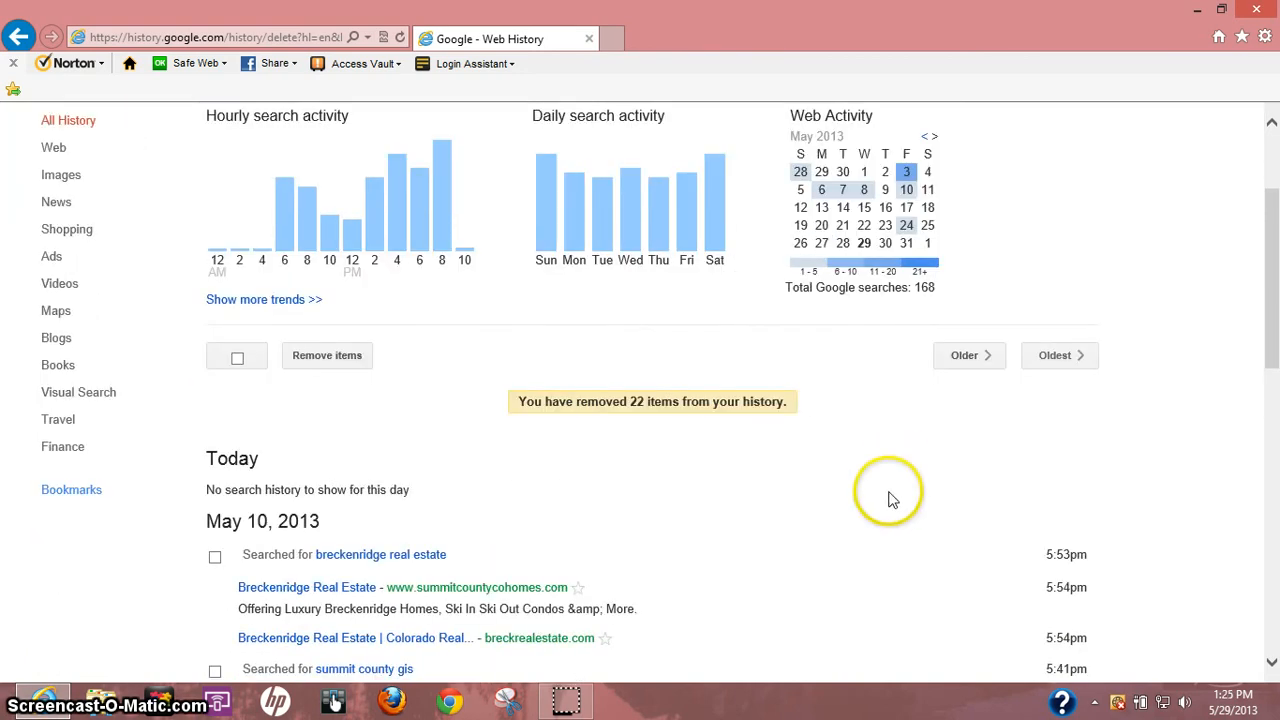
{"action": "scroll", "scroll_direction": "down", "scroll_amount": 3}
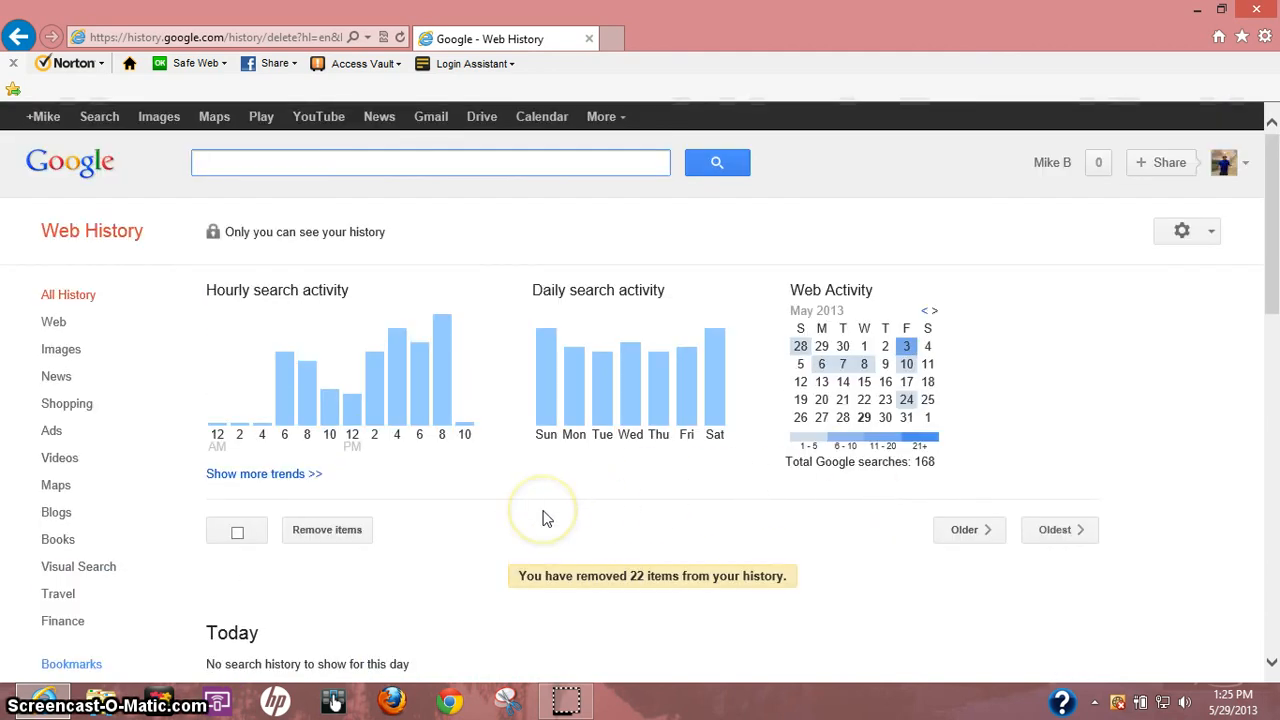
{"action": "mouse_move", "coordinate": [528, 480]}
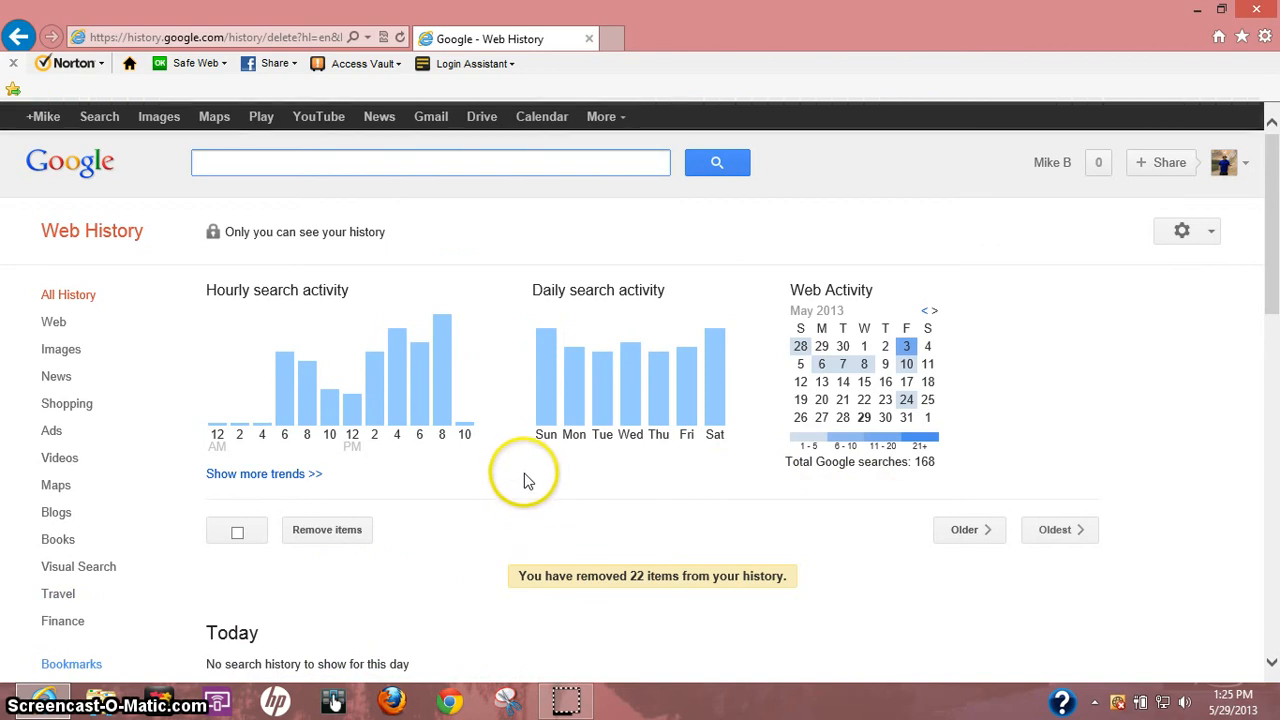